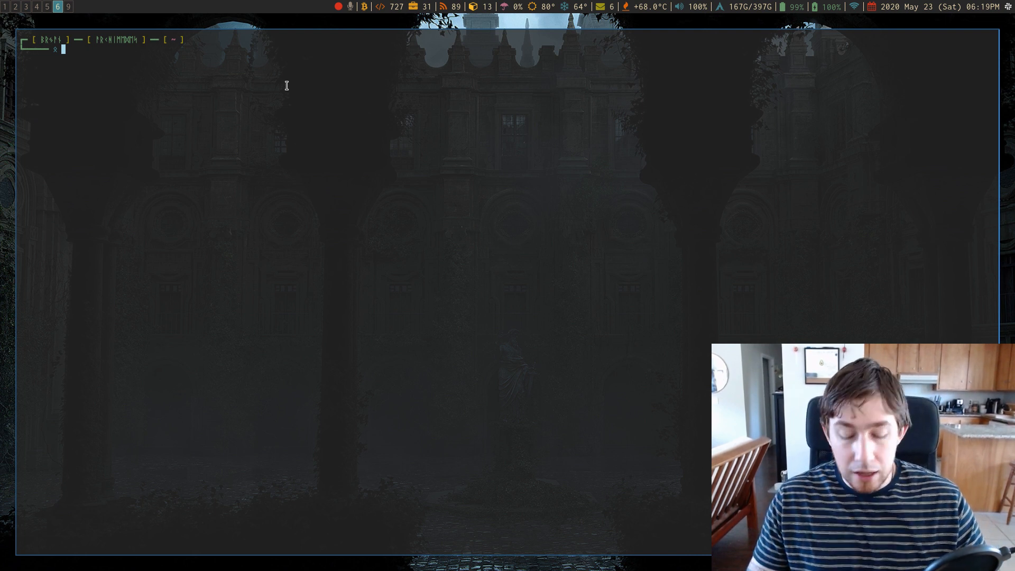
Make a stowtest directory with an empty hello_youtube file, then begin cd .dotfiles
text(mkdir)
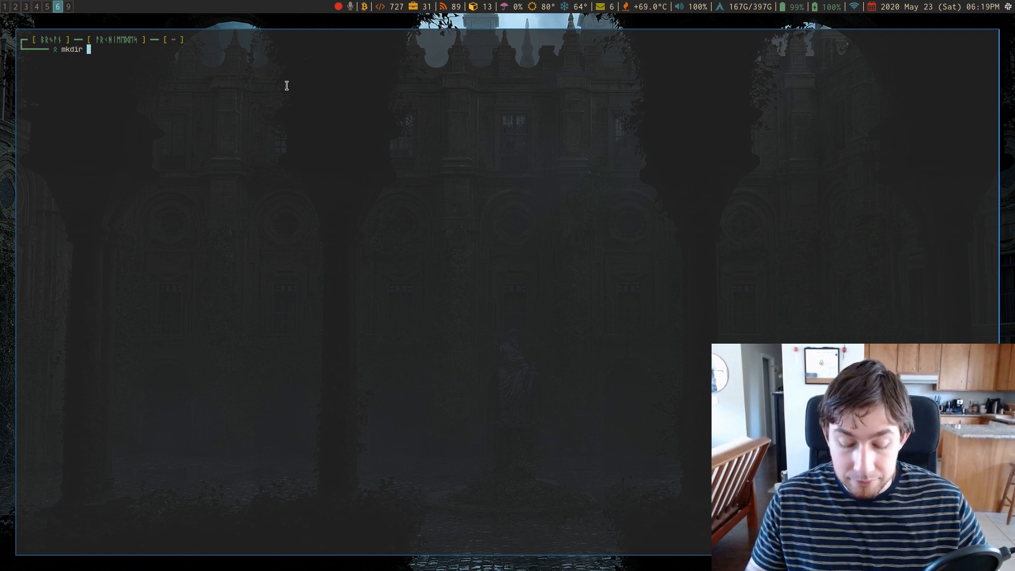
text(stowtest)
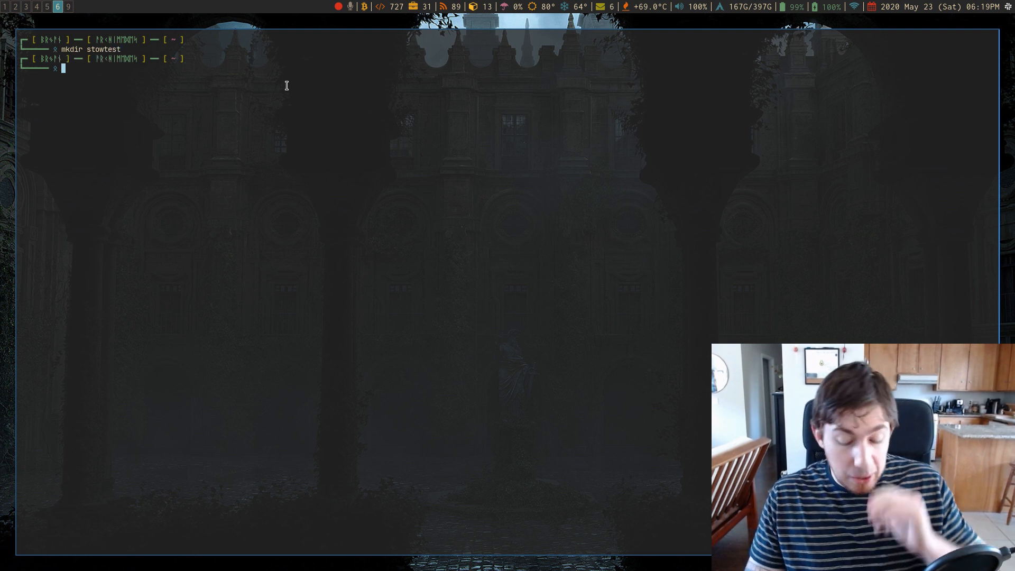
text(cd stowtest/)
text(touc)
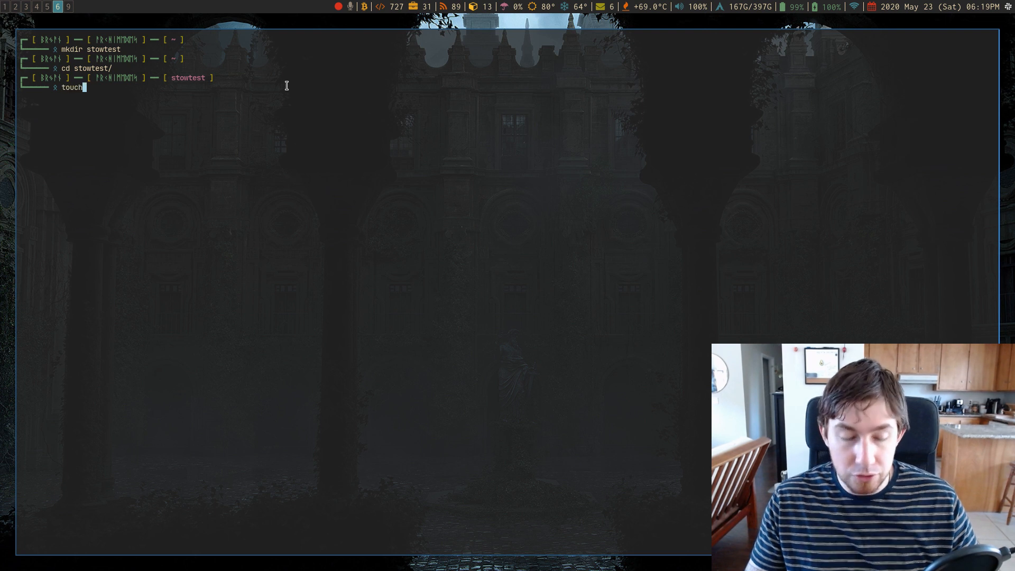
text(hello)
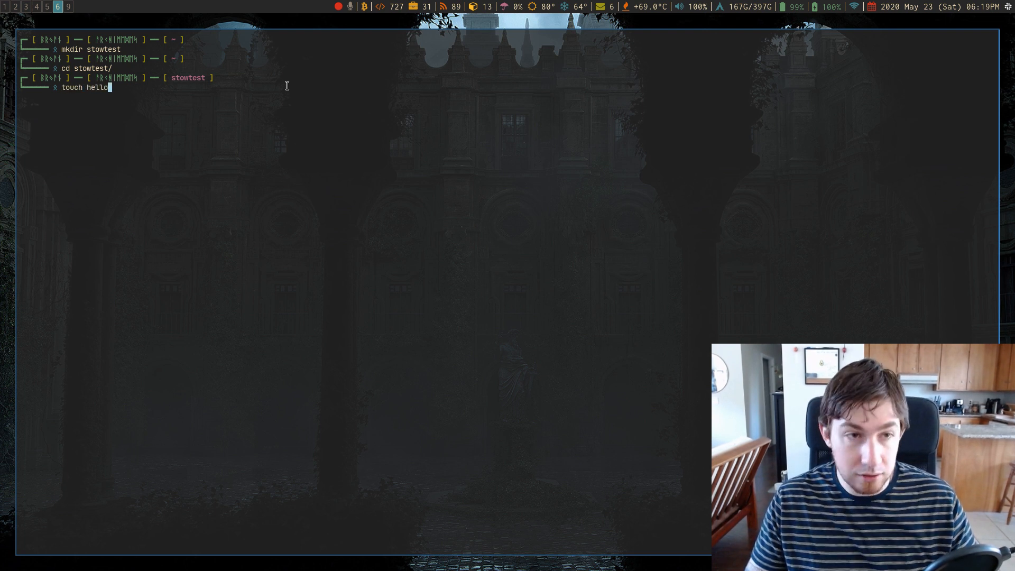
text(_youtube)
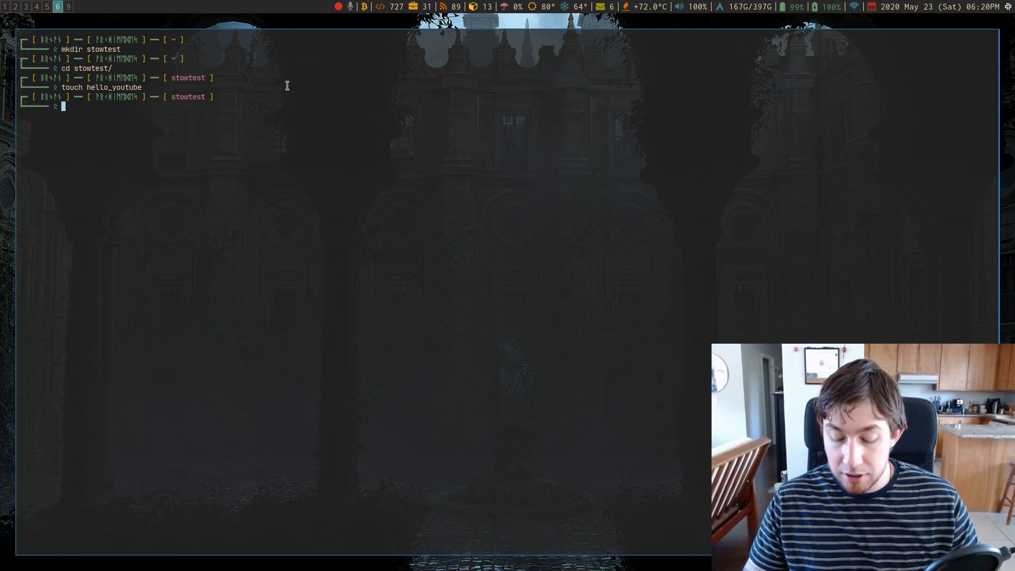
text(cd .dot)
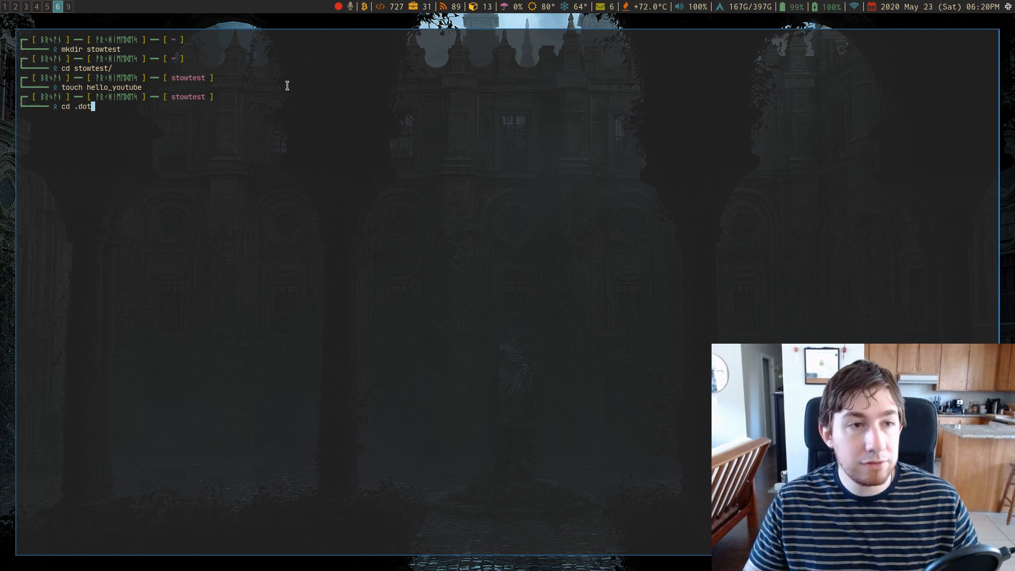
key(BackSpace)
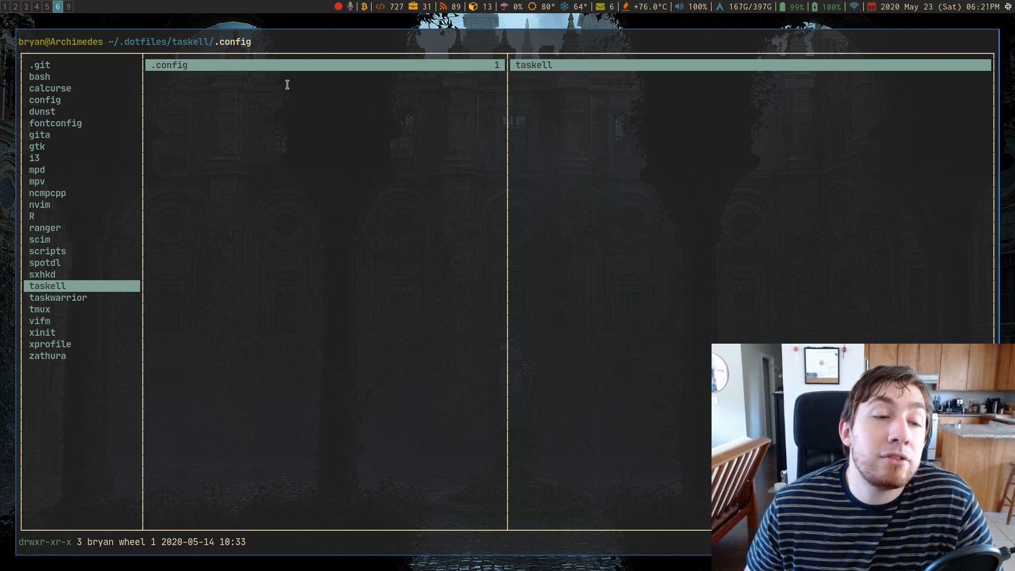
mouse_move(63, 34)
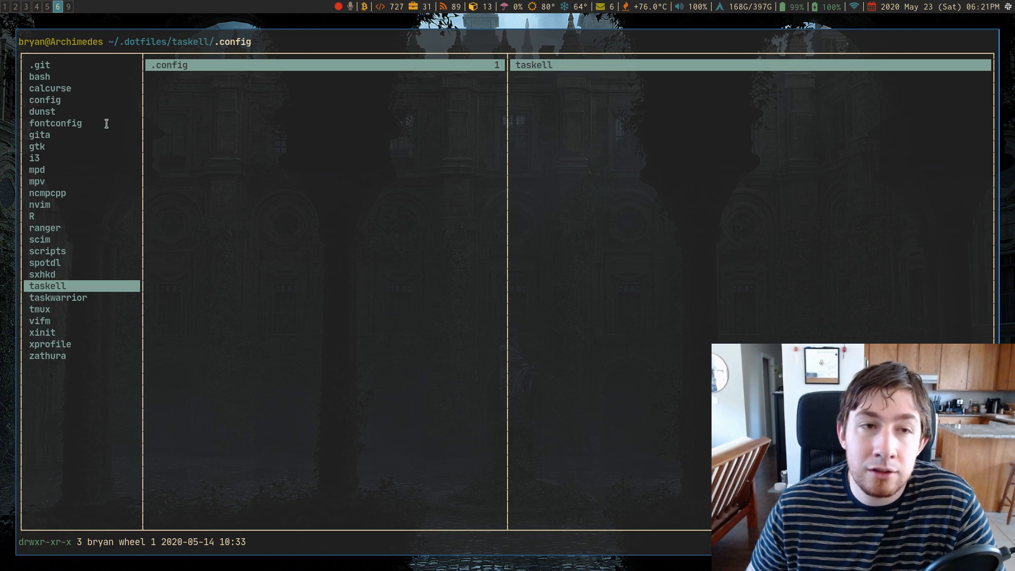
mouse_move(258, 94)
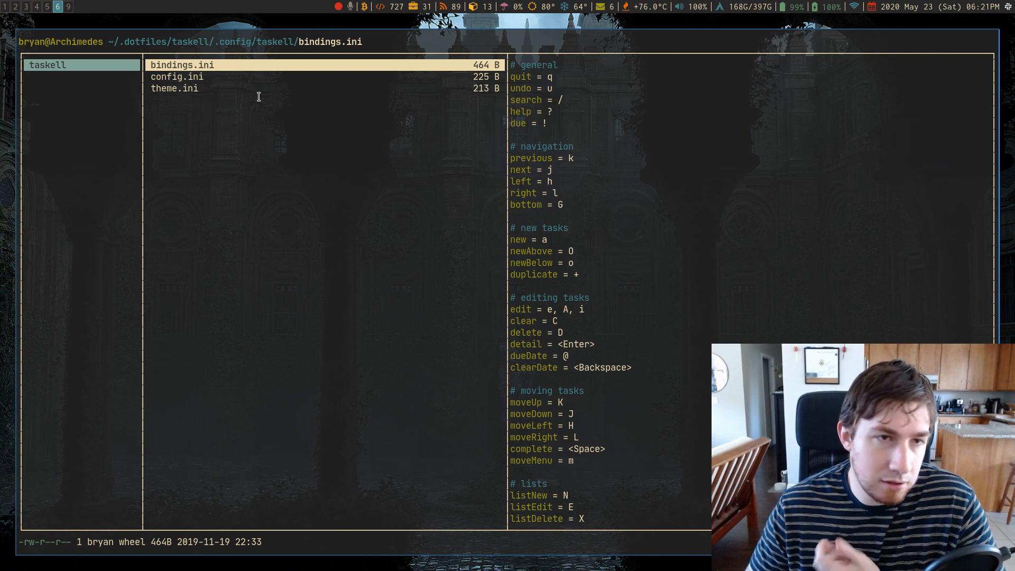
Preview taskell's config.ini and theme.ini, then select bindings.ini
click(177, 77)
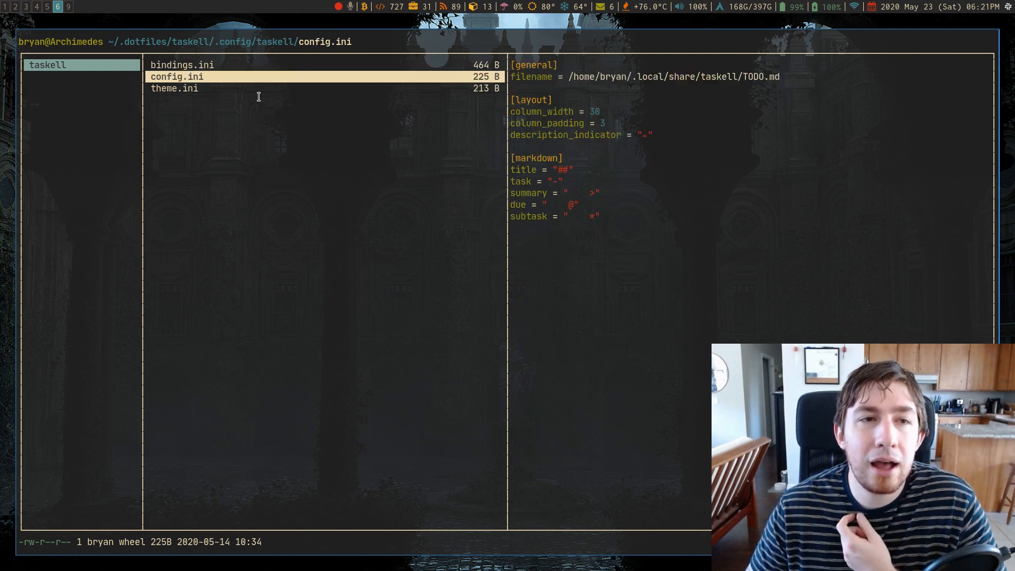
click(174, 89)
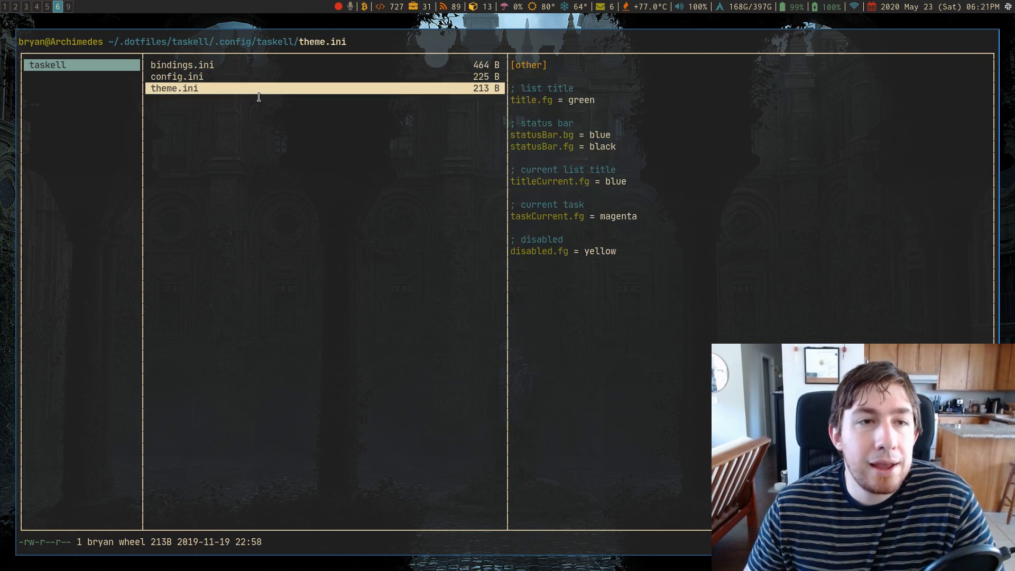
click(182, 65)
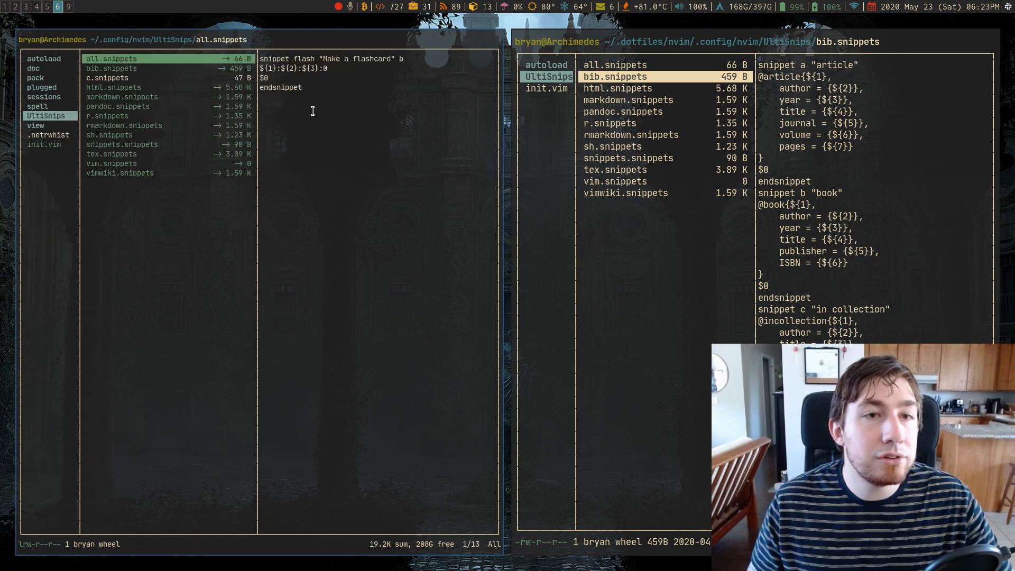
Preview pandoc.snippets, then c.snippets, which exists only in the live UltiSnips folder
click(118, 106)
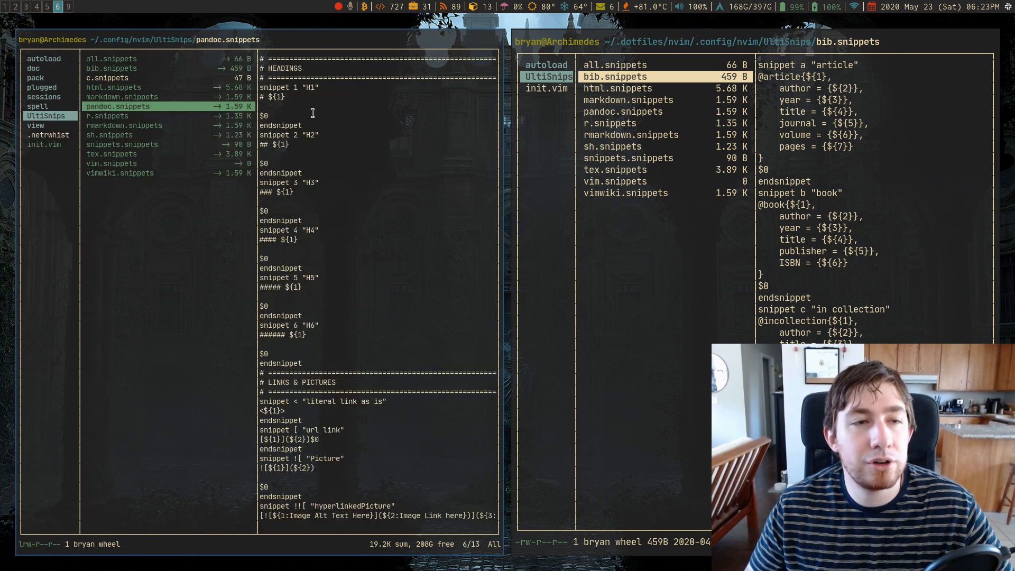
click(107, 78)
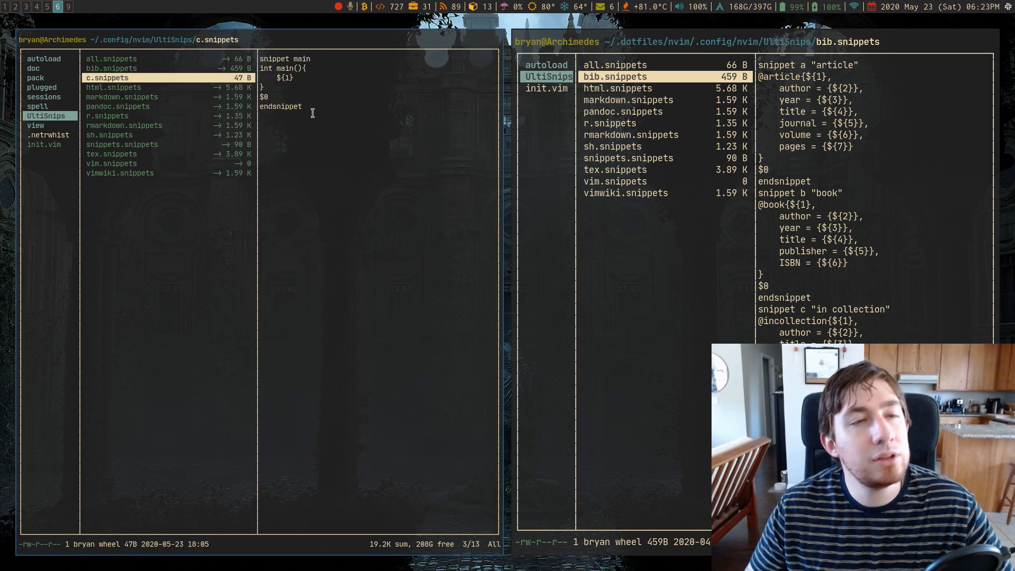
click(111, 59)
text(ls)
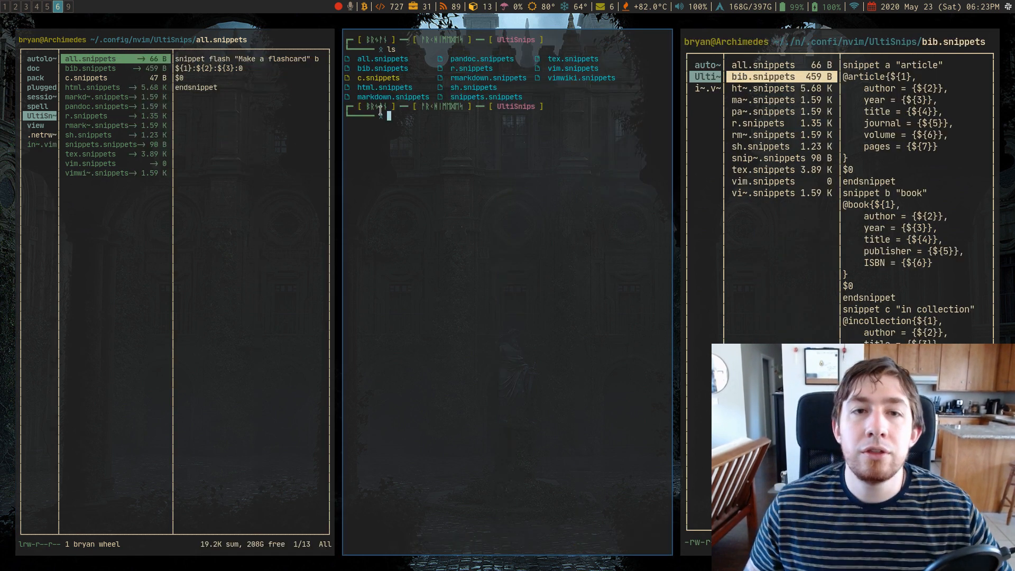
Run ll to show the snippets' dotfiles symlinks, then open r.snippets with v
text(ll)
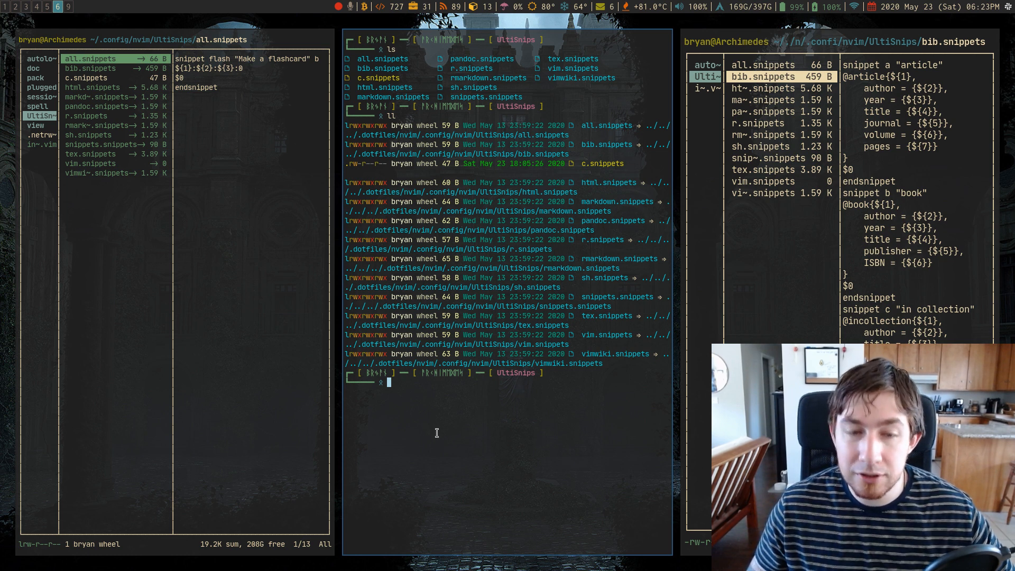
text(v r.snippets)
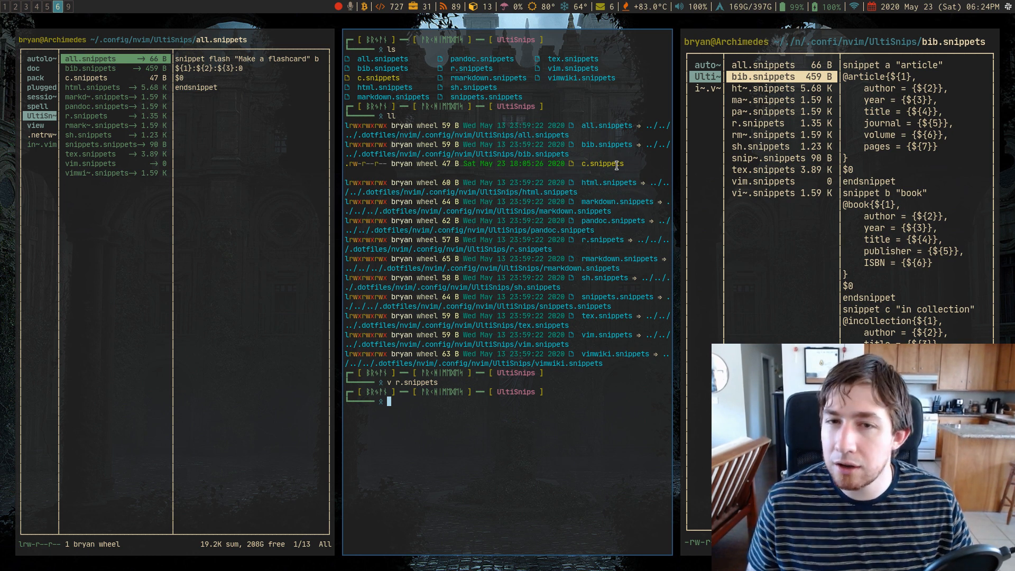
mouse_move(482, 414)
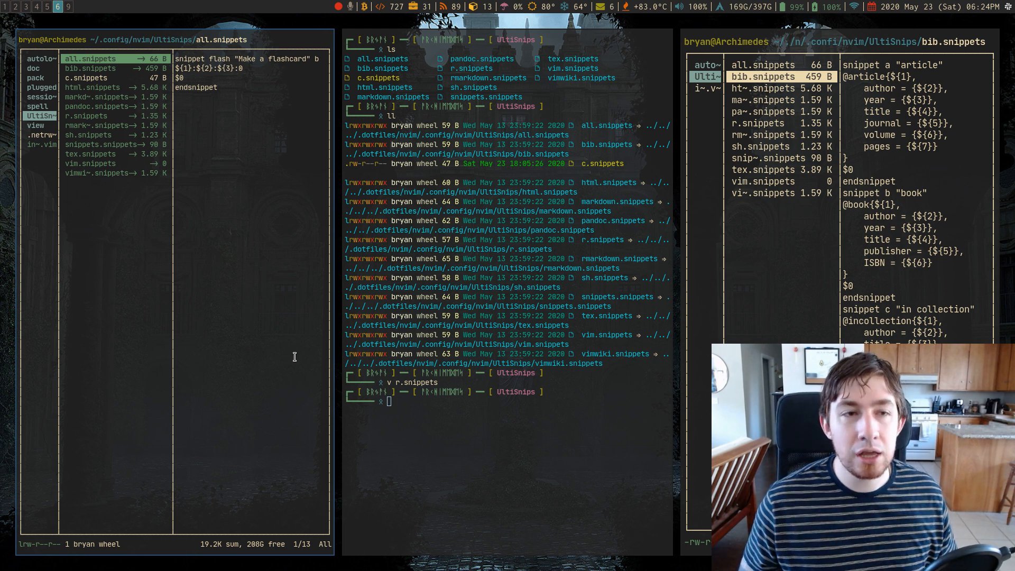
mouse_move(207, 287)
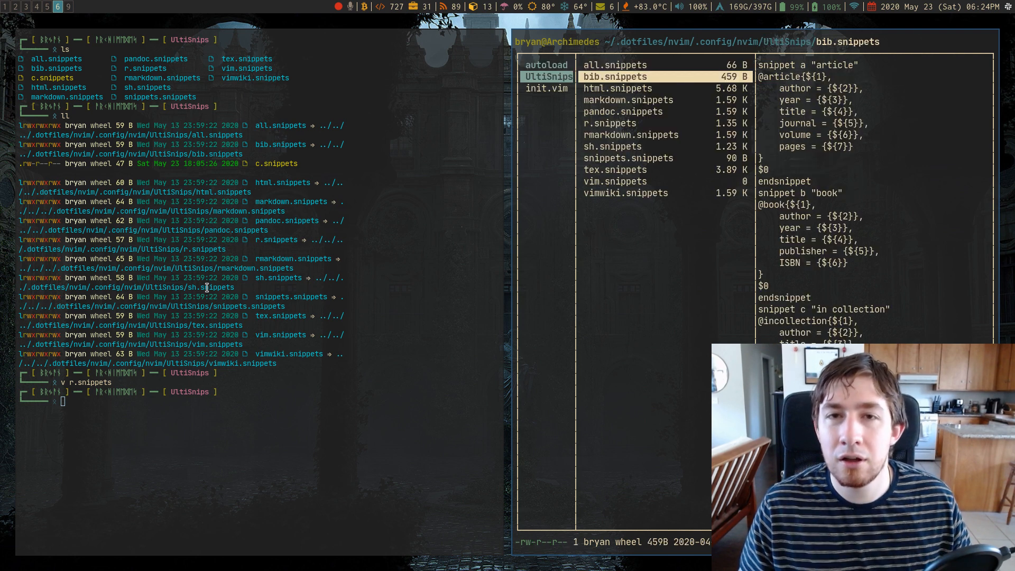
Preview the dotfiles pandoc and HTML snippets, then mv c.snippets into ~/.dotfiles/nvim/.config/nvim/UltiSnips/
click(623, 111)
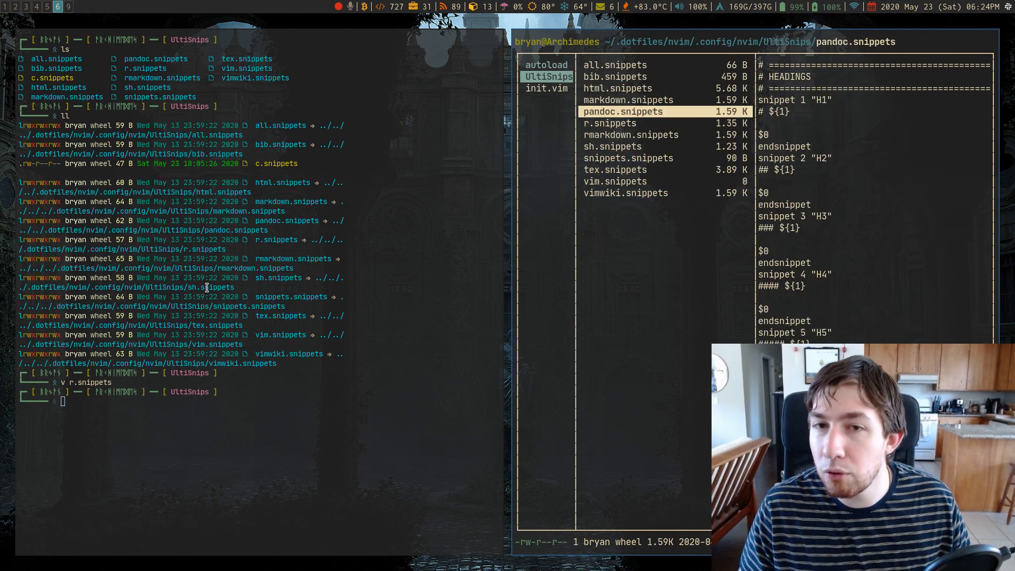
click(617, 89)
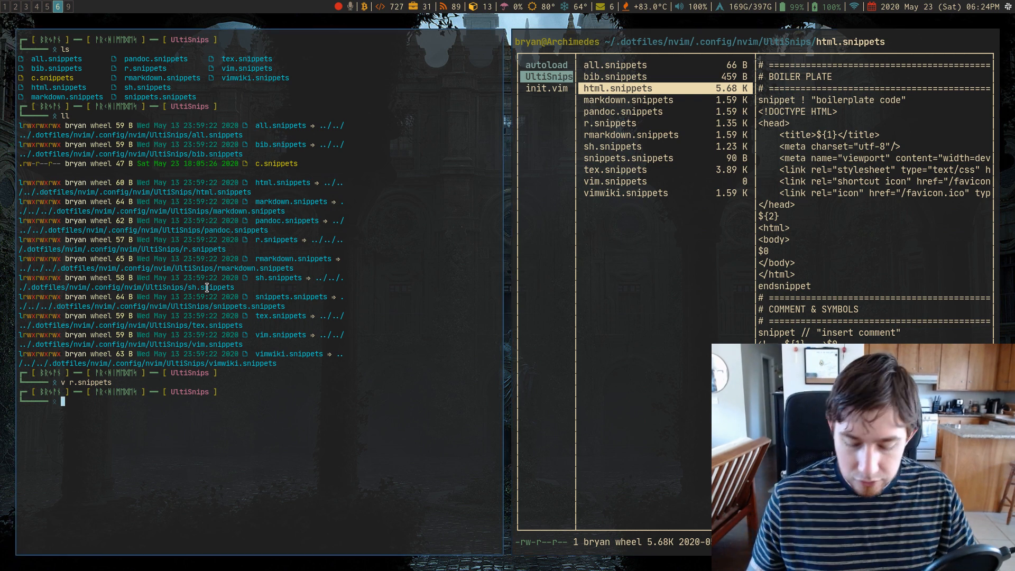
text(mv c.snippets)
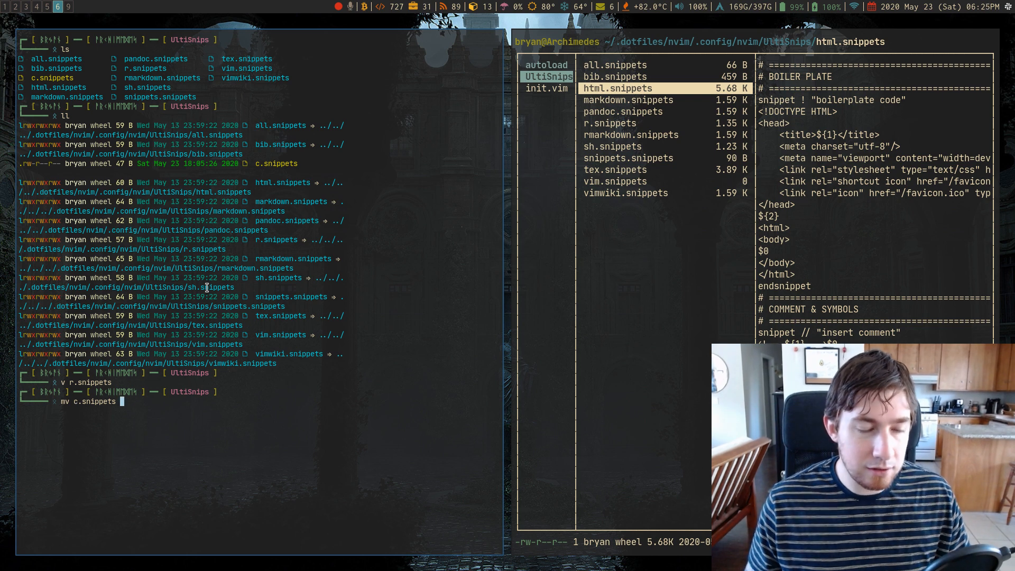
text(~/.)
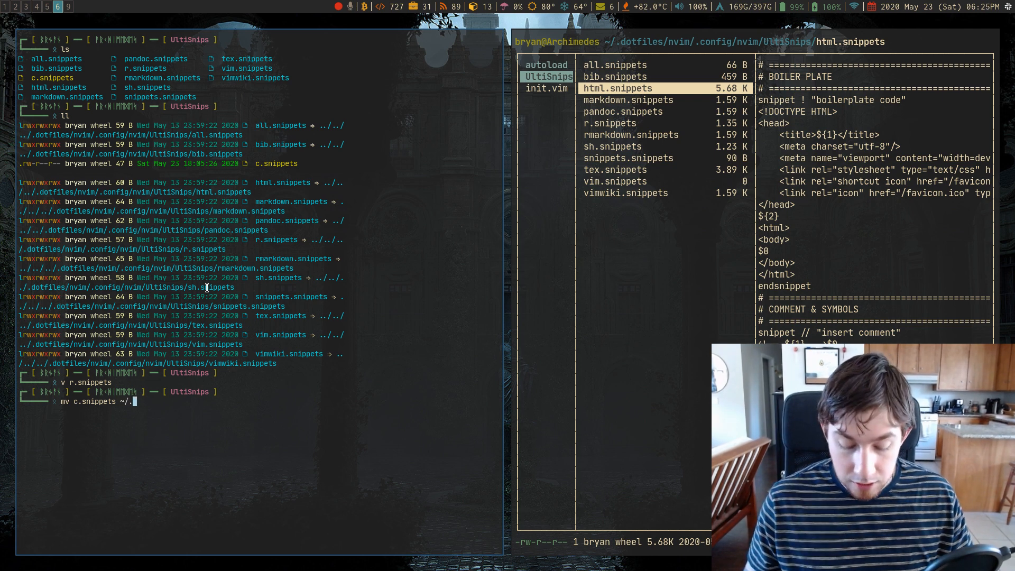
text(dotfiles/nvim/)
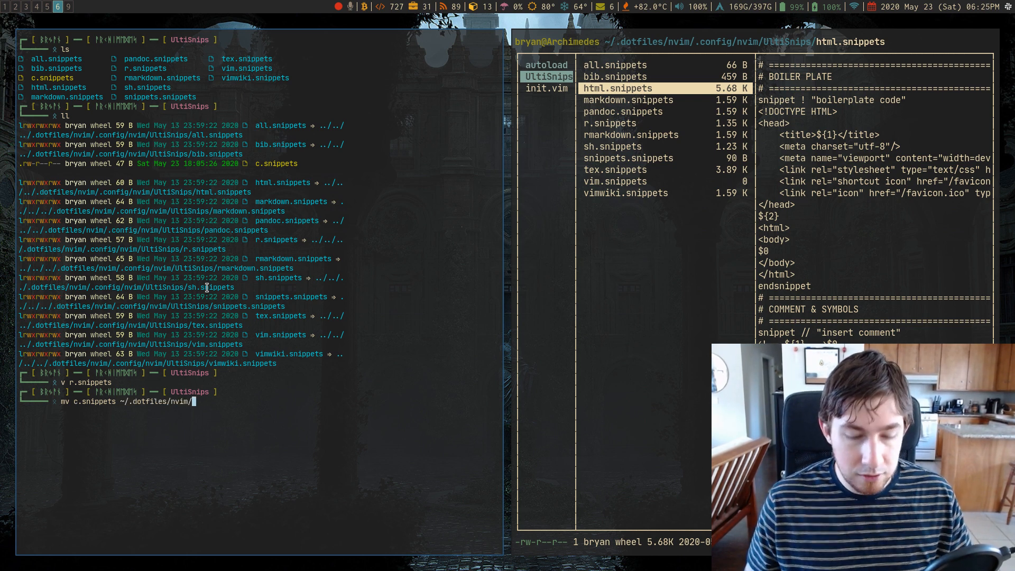
text(U)
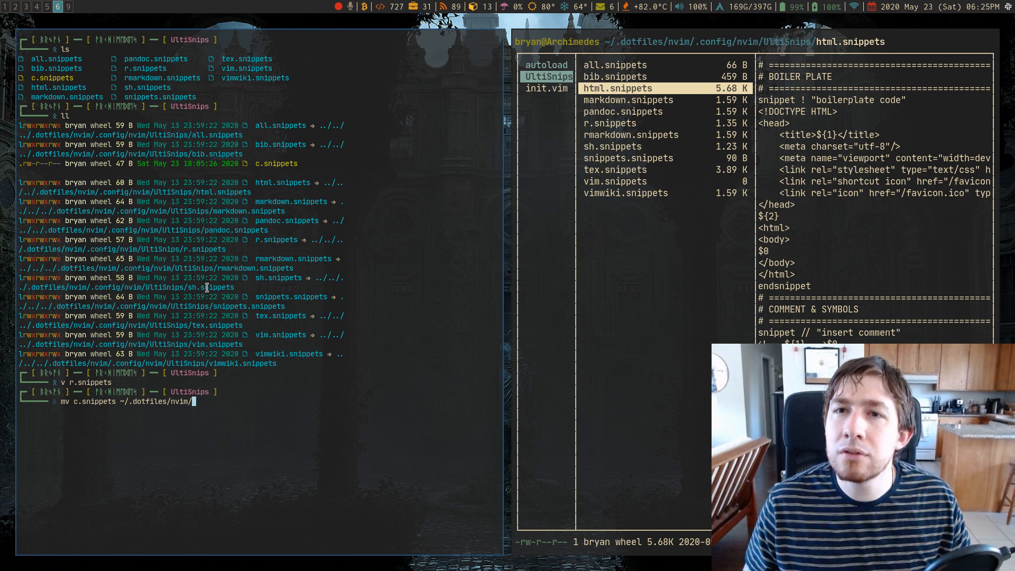
text(.config/nvim/UltiSnips/)
text(ls)
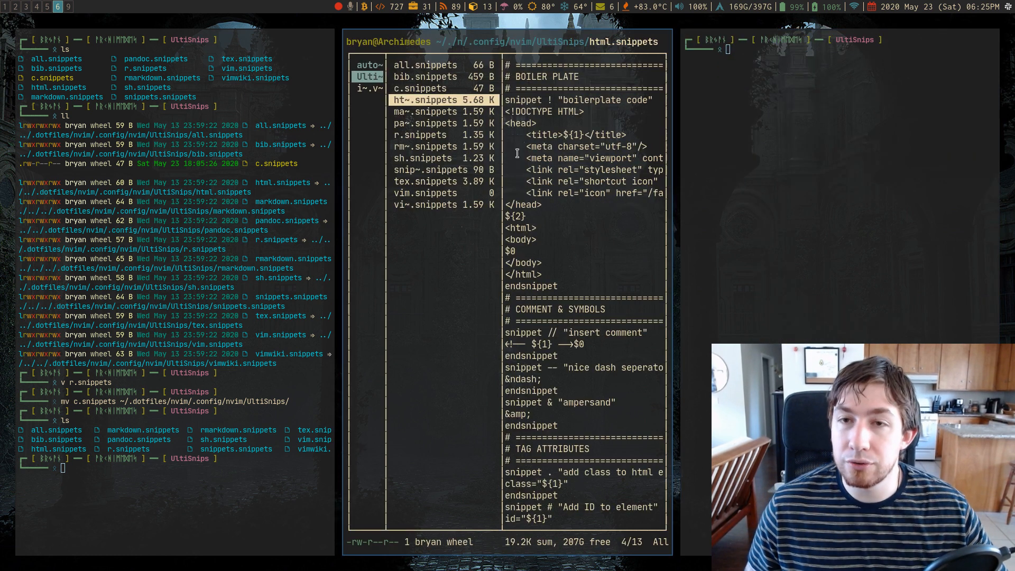
Move up to the ~/.dotfiles root and read GNU Stow's usage help via stow and stow -S
text(cd -- ..)
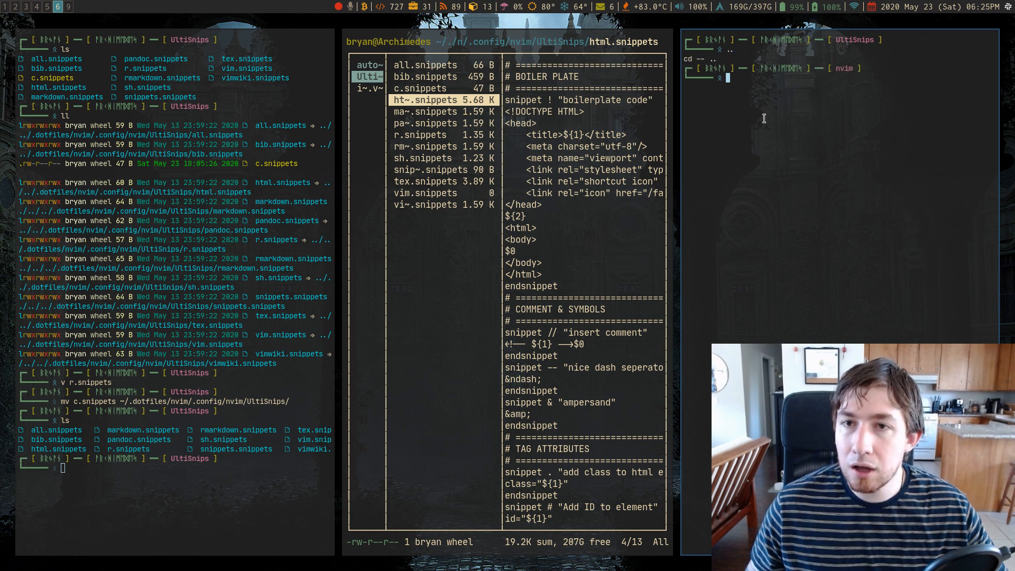
text(cd ..)
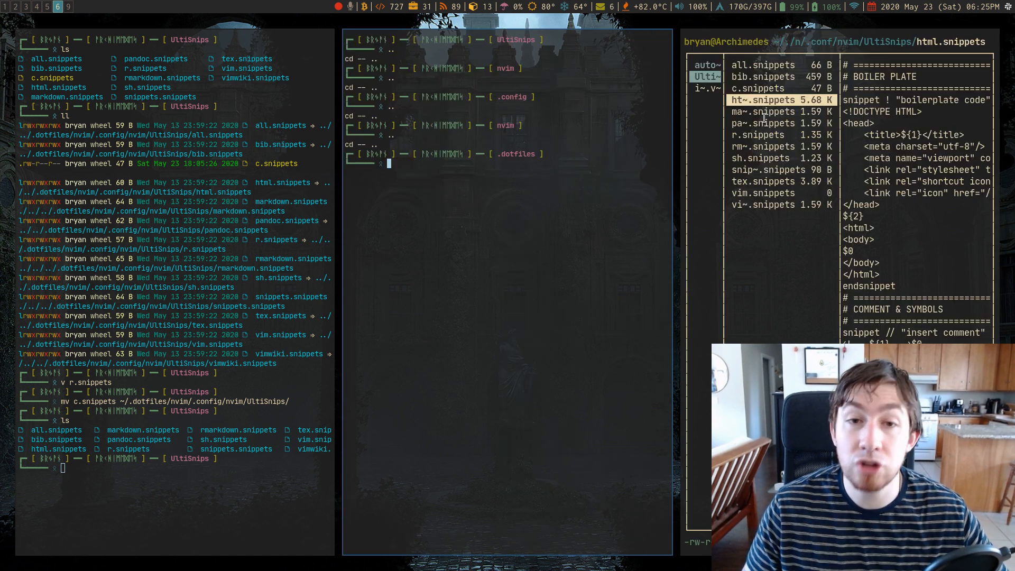
mouse_move(478, 181)
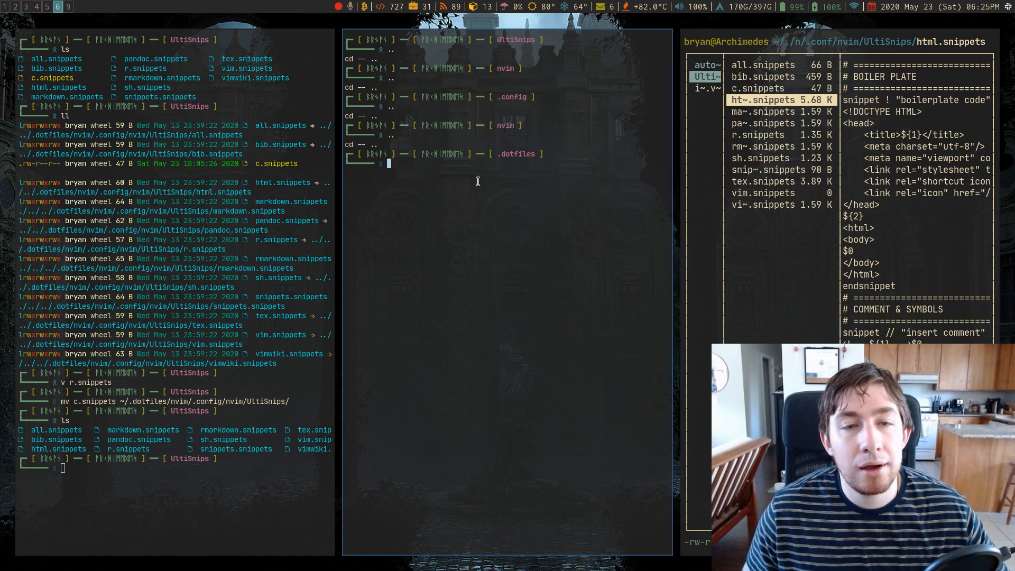
text(stow)
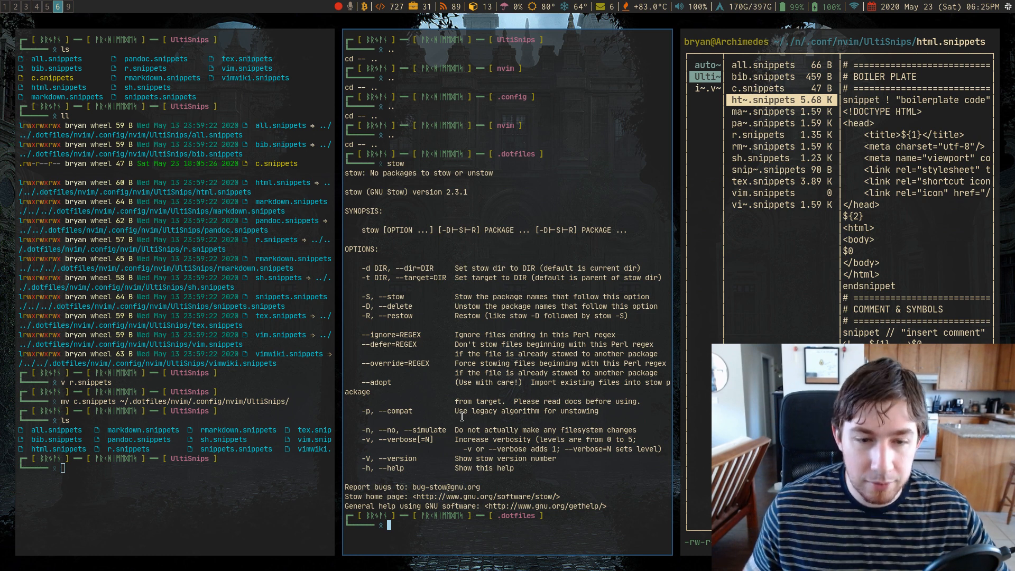
text(stow)
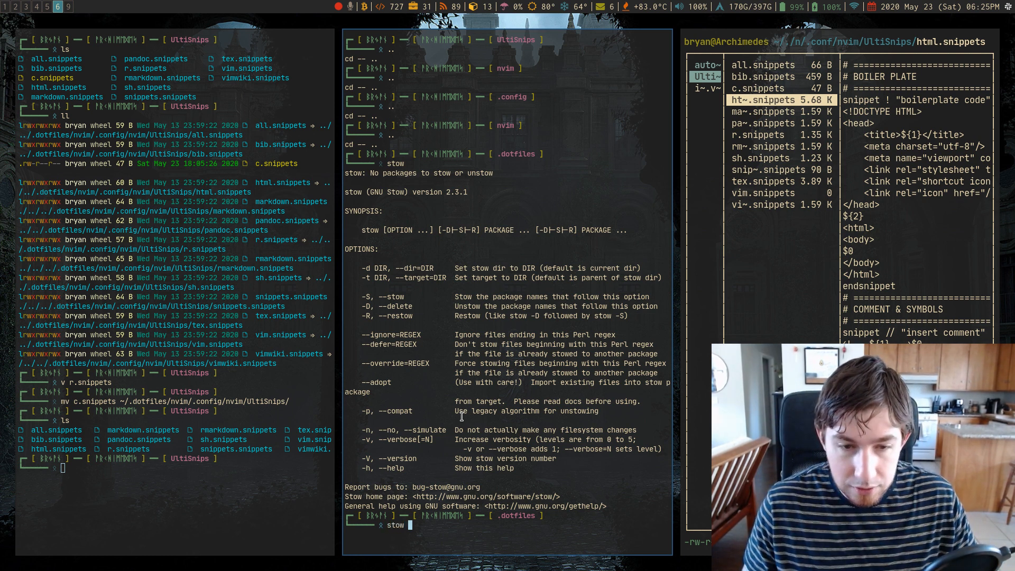
text(stow -S)
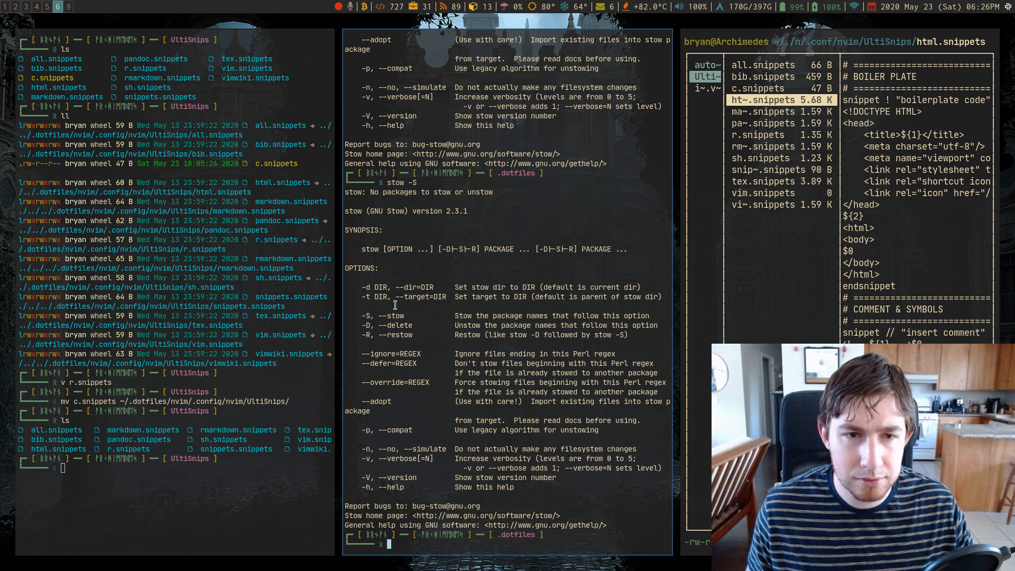
mouse_move(468, 292)
text(stow nvim)
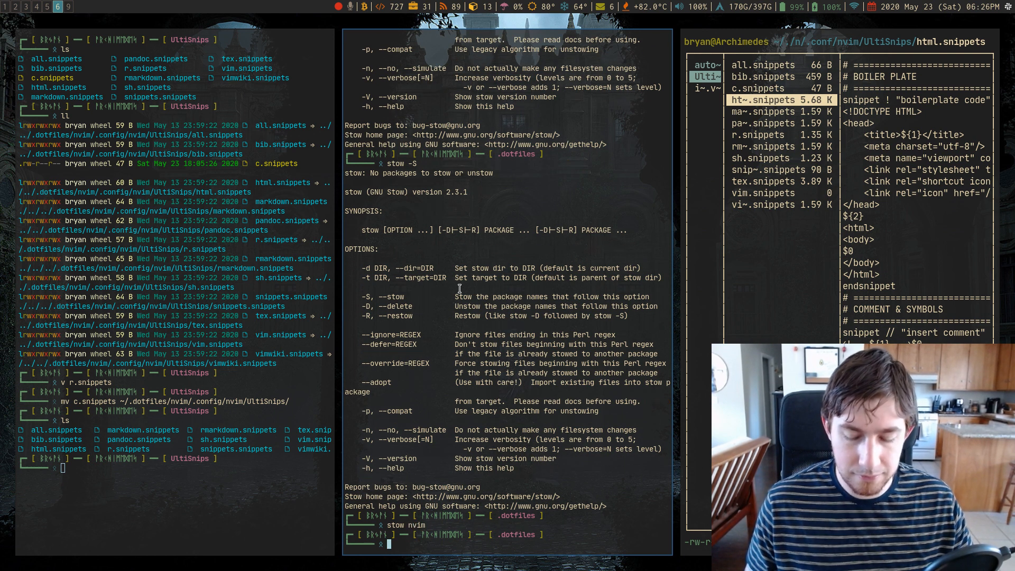
List UltiSnips, try stow * (aborts on R conflicts), run stow nvim, and open c.snippets
text(ls)
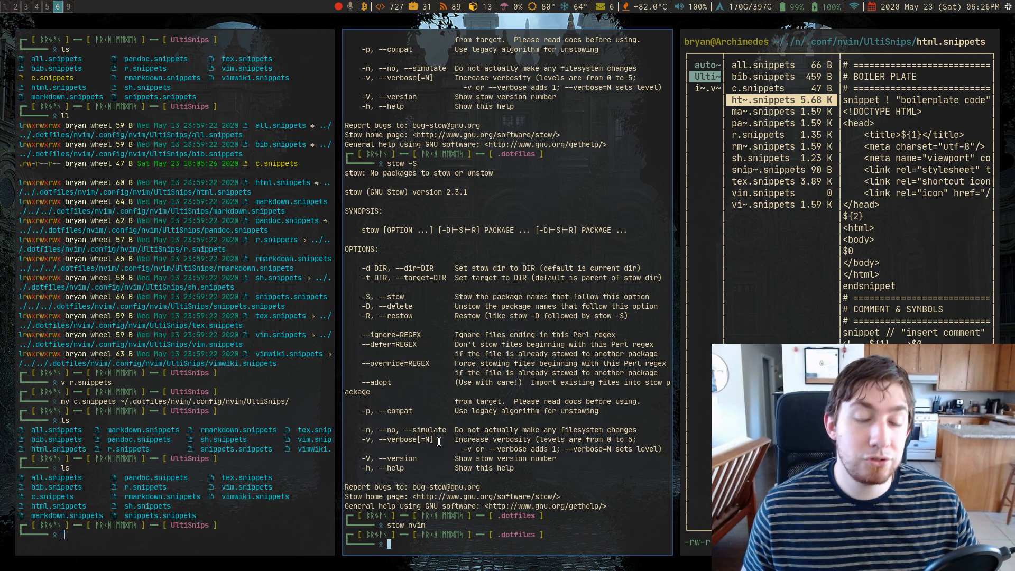
text(stow *)
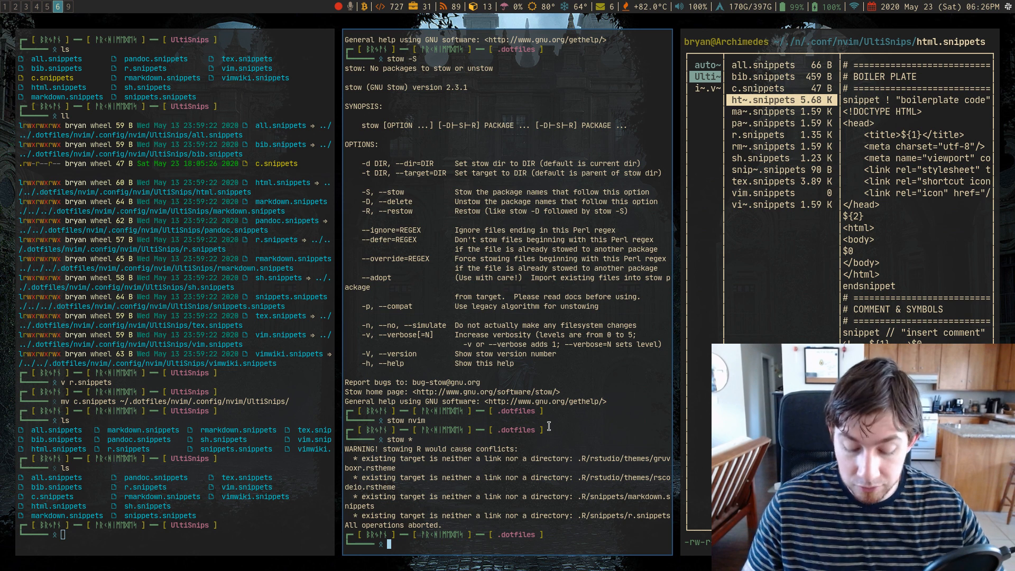
text(stow nvim)
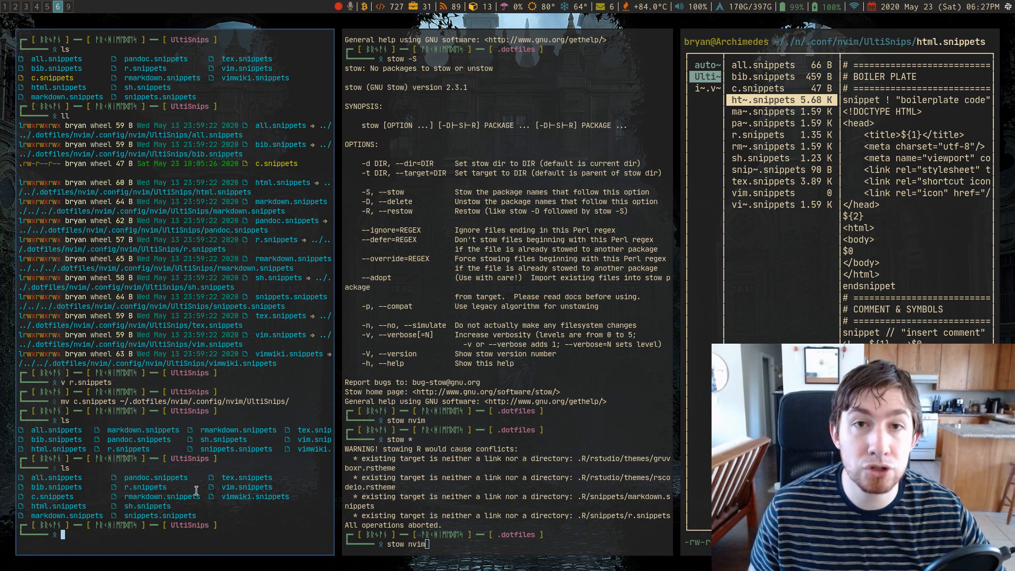
mouse_move(257, 497)
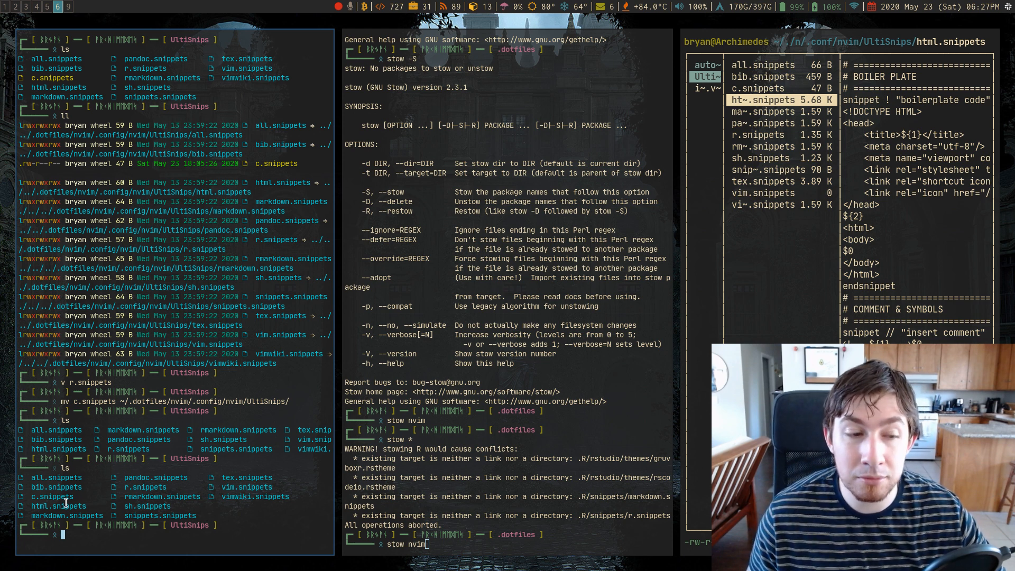
text(v c.snippets)
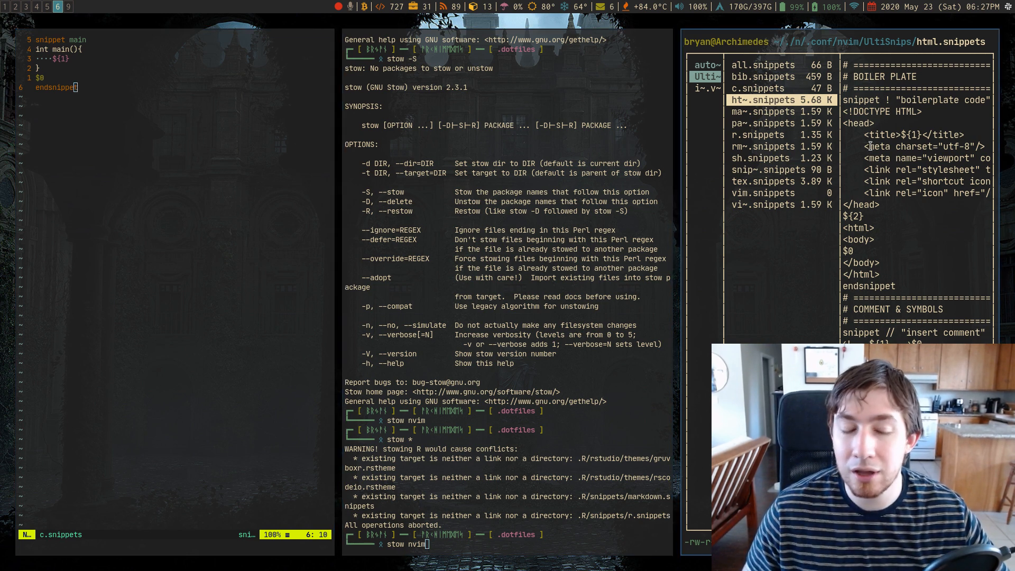
Exit Neovim to a fresh ~/.dotfiles prompt and start typing the gs alias
key(Return)
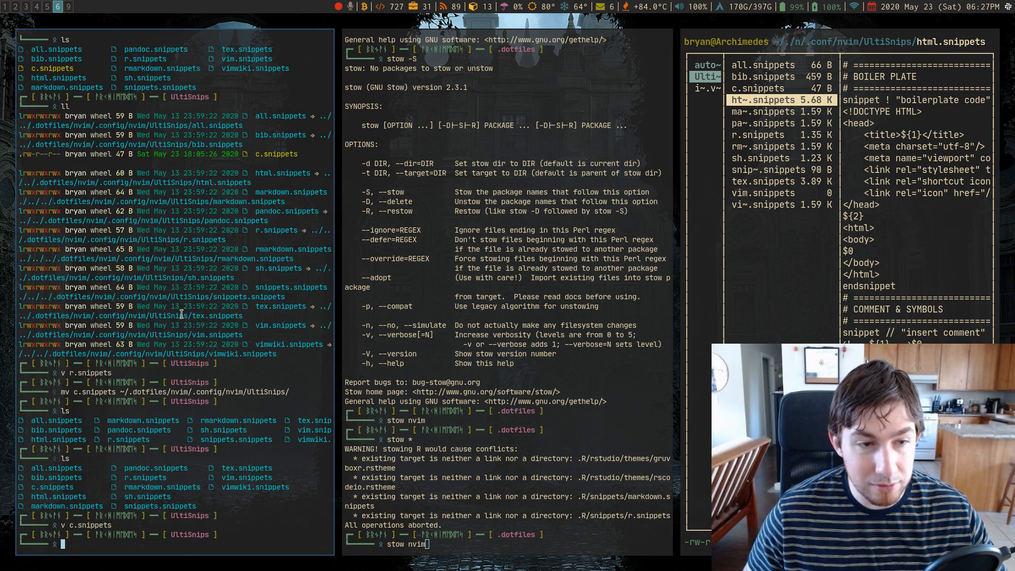
text(gs)
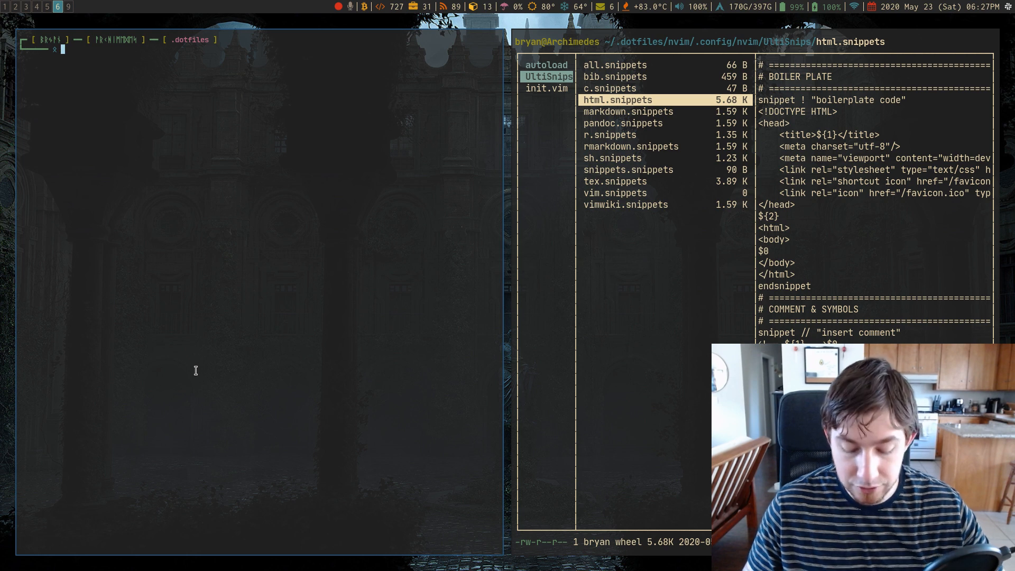
Run gs to show git status with c.snippets untracked under nvim UltiSnips
text(gs)
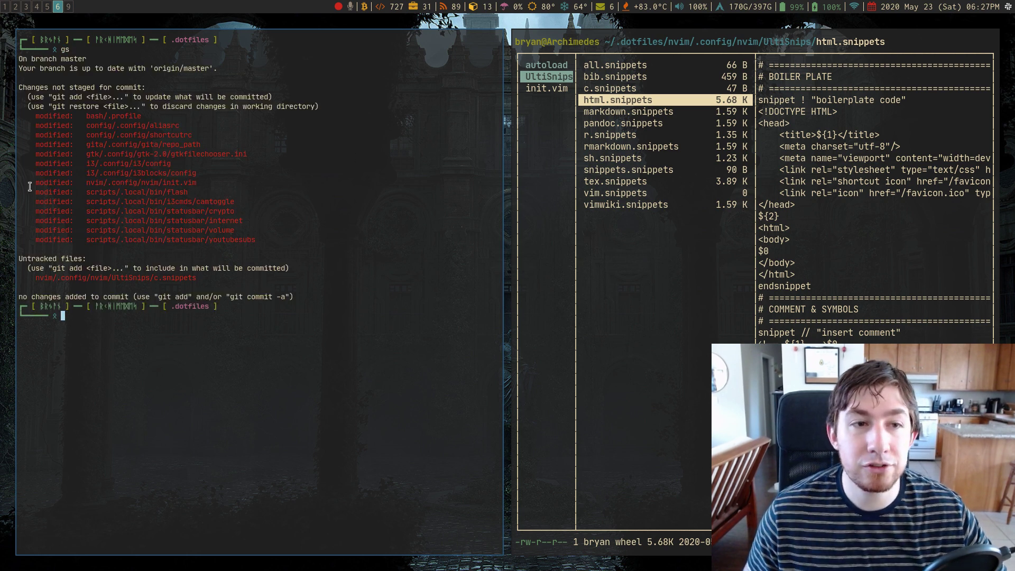
mouse_move(213, 340)
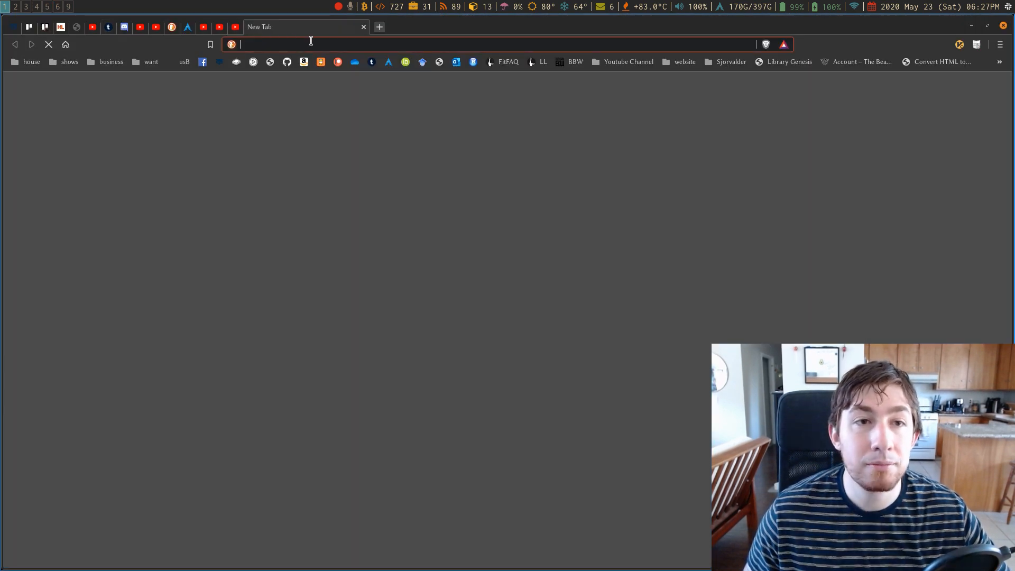
Visit github.com/tallguyjenks, show the Repositories tab, and open .dotfiles
text(github.com/tallguyjenks?tab=repositories)
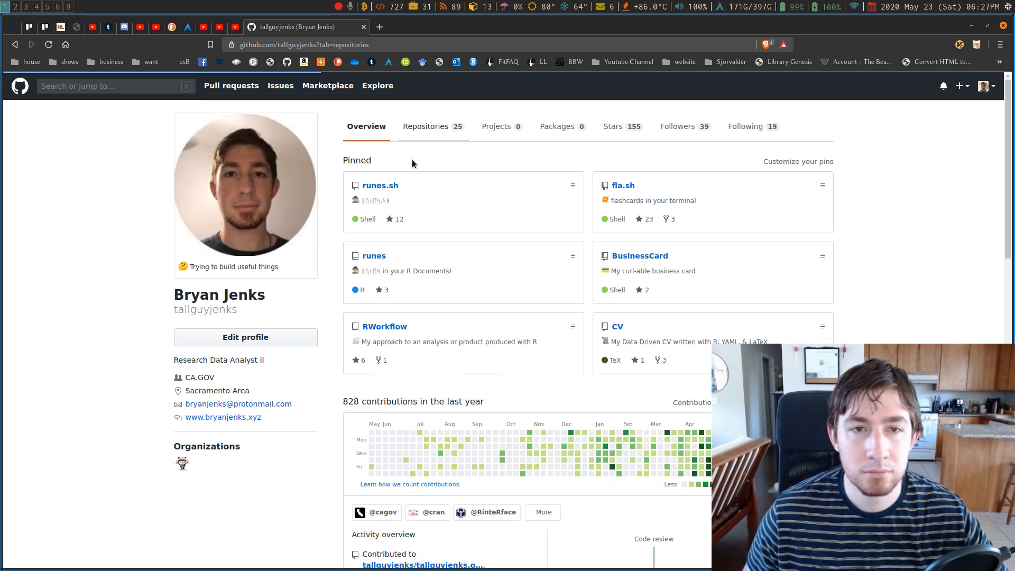
click(426, 127)
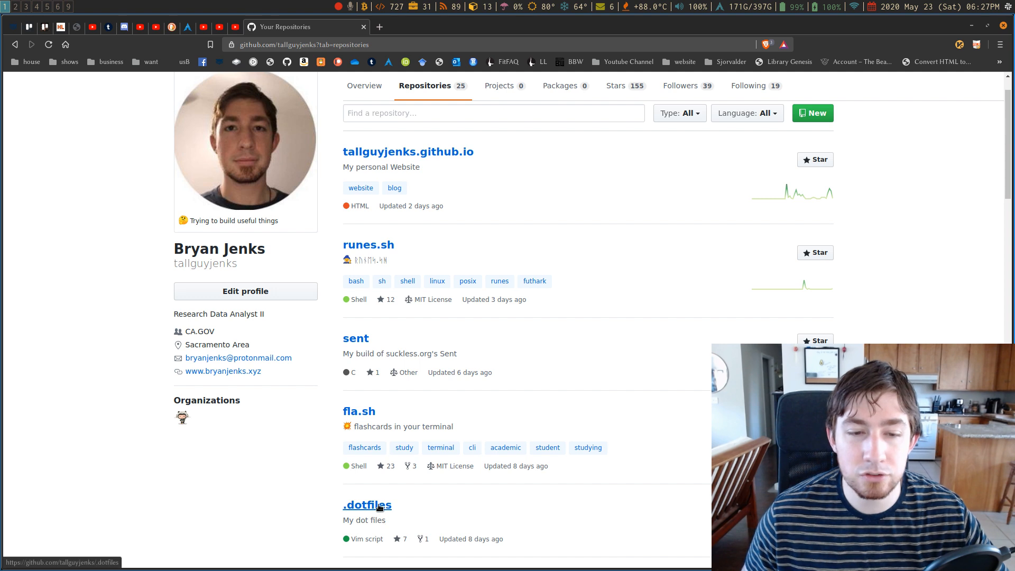
click(367, 505)
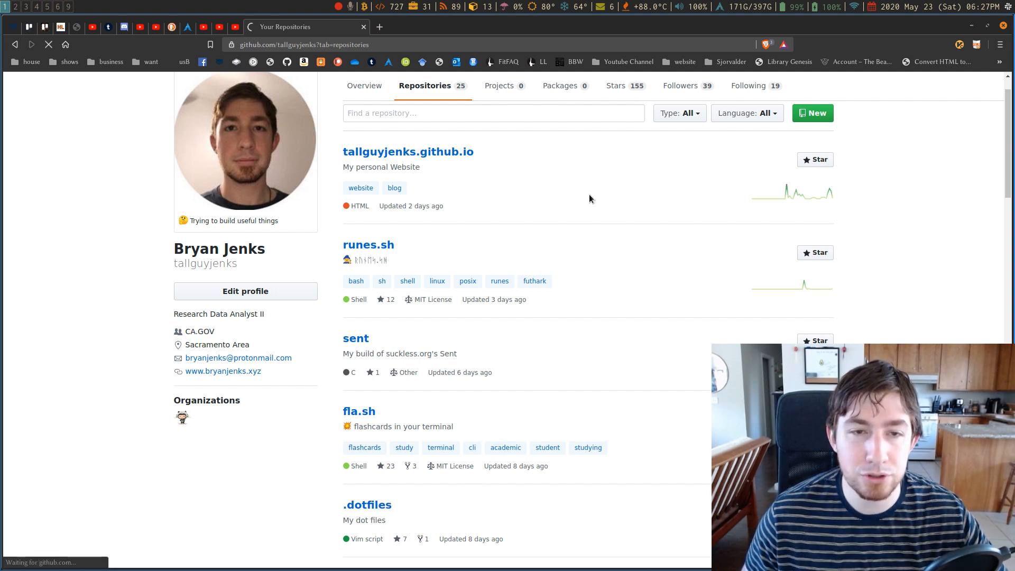
Open the .dotfiles repo on GitHub and scroll through its R, bash, nvim, tmux and zathura folders
click(366, 505)
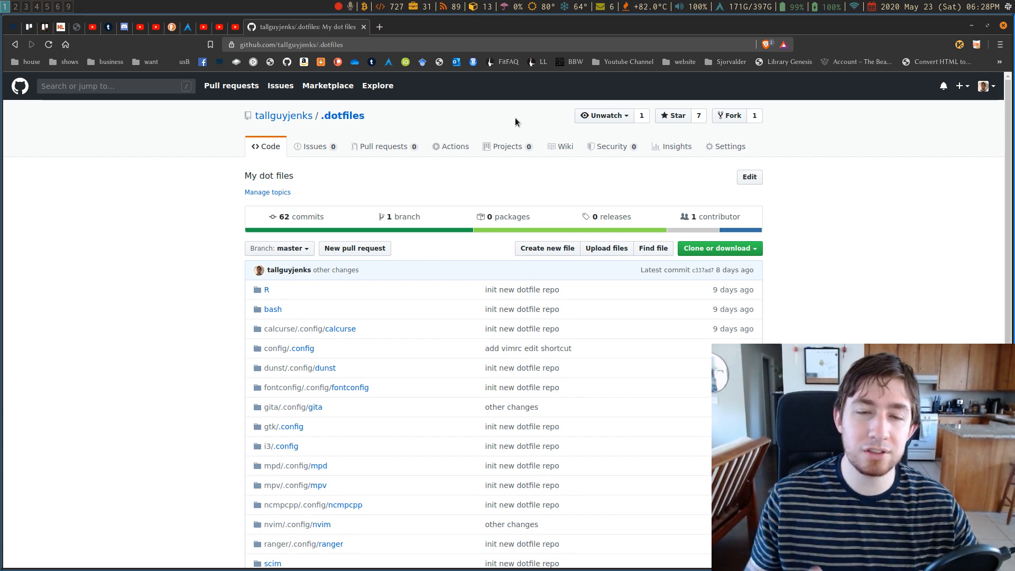
scroll(down, 3)
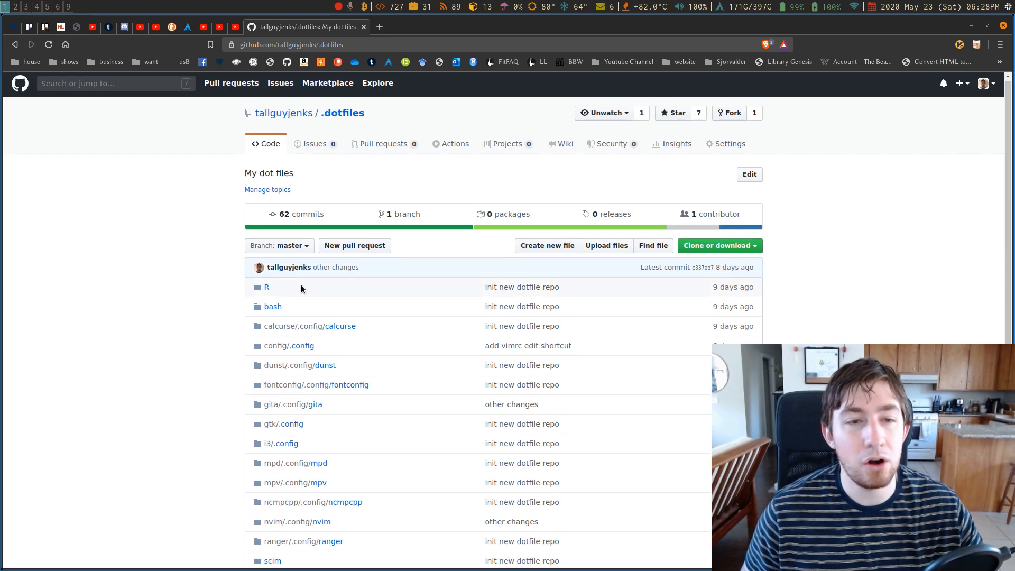
scroll(down, 3)
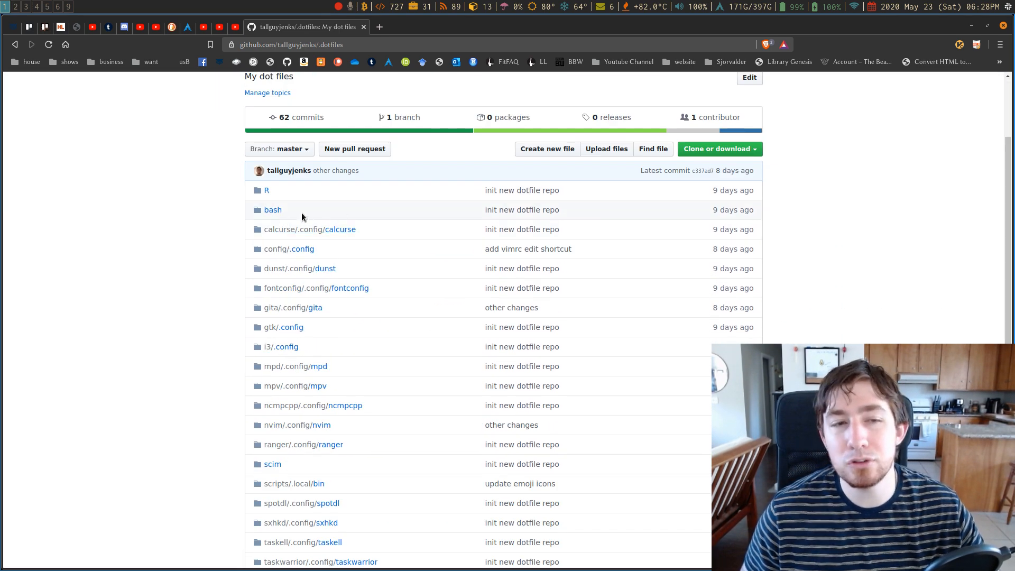
mouse_move(252, 362)
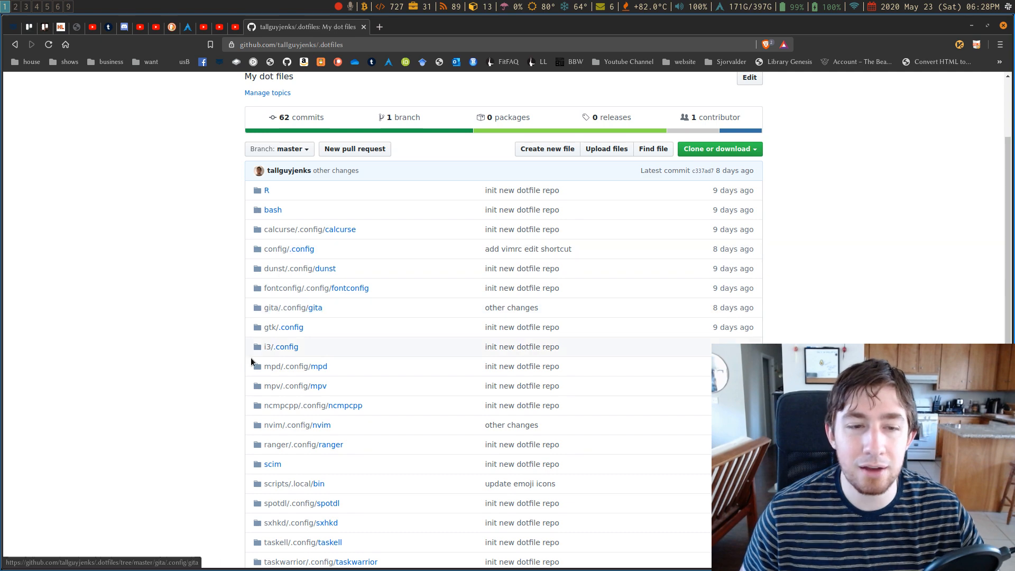
scroll(down, 3)
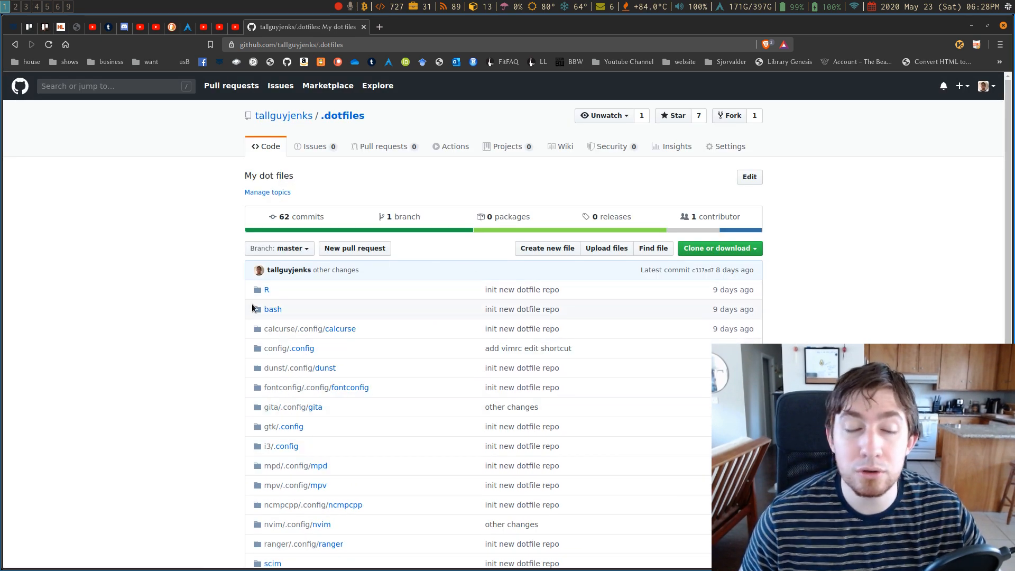
scroll(down, 3)
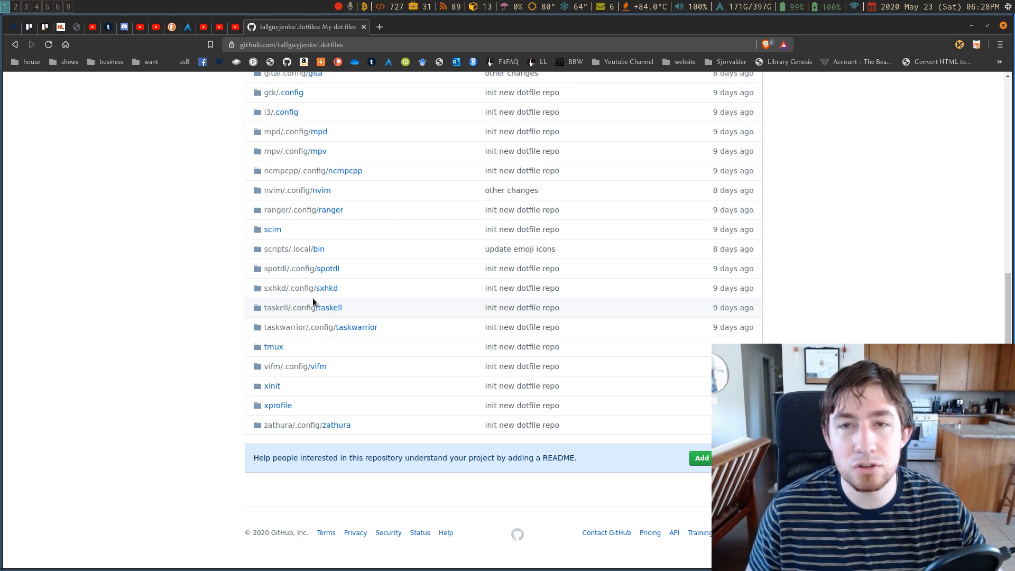
mouse_move(388, 183)
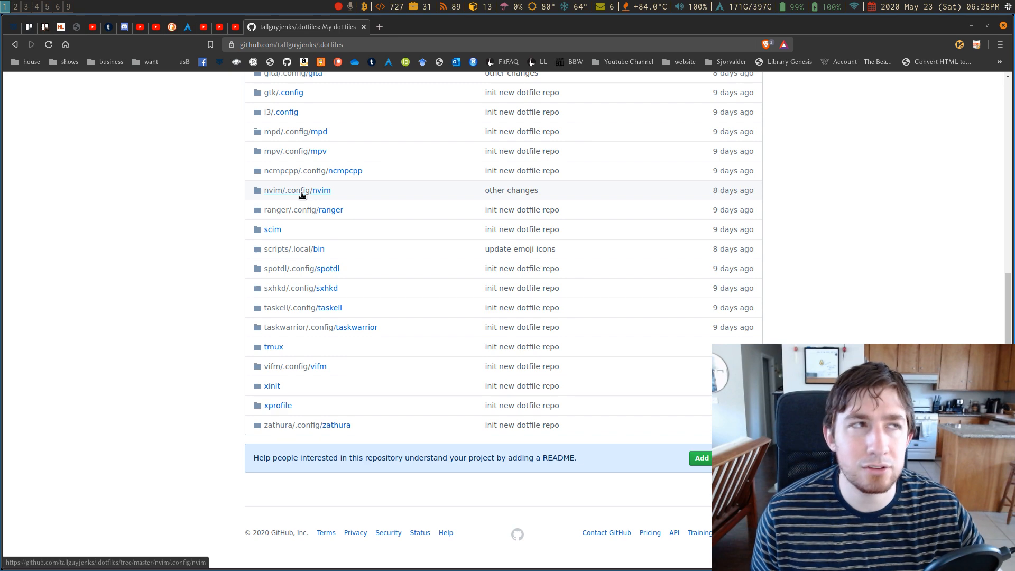
mouse_move(344, 40)
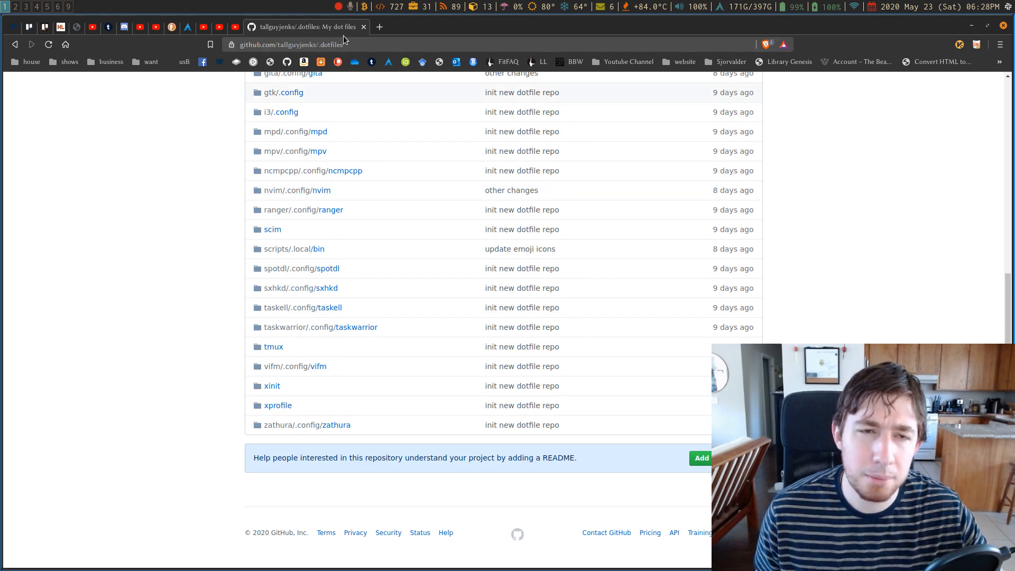
scroll(up, 3)
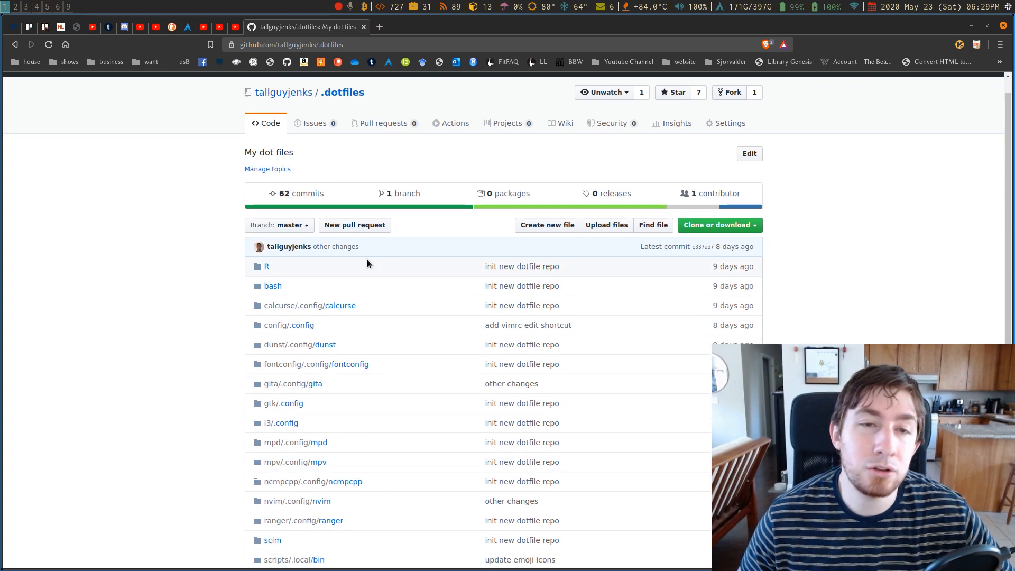
mouse_move(499, 257)
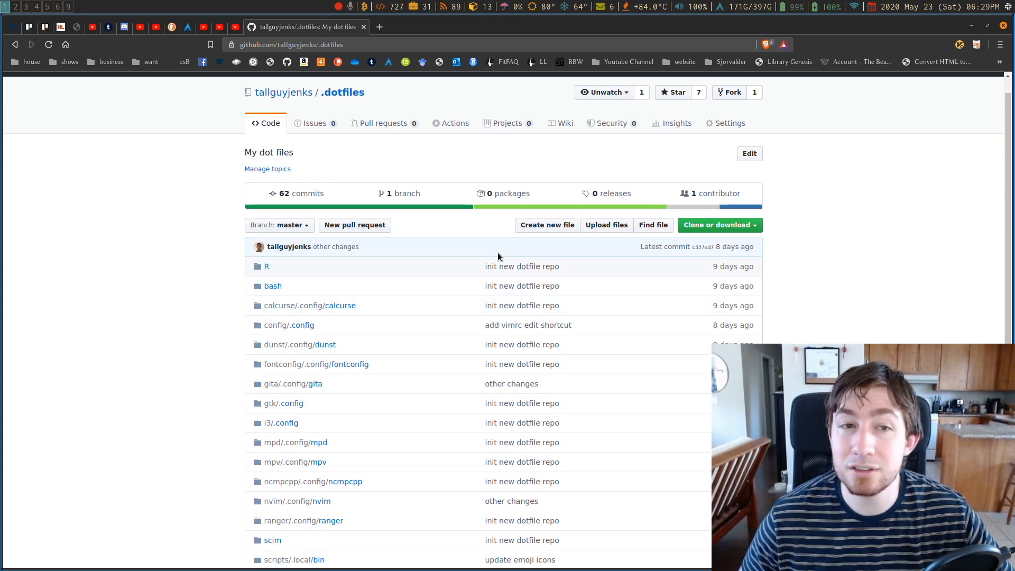
mouse_move(264, 323)
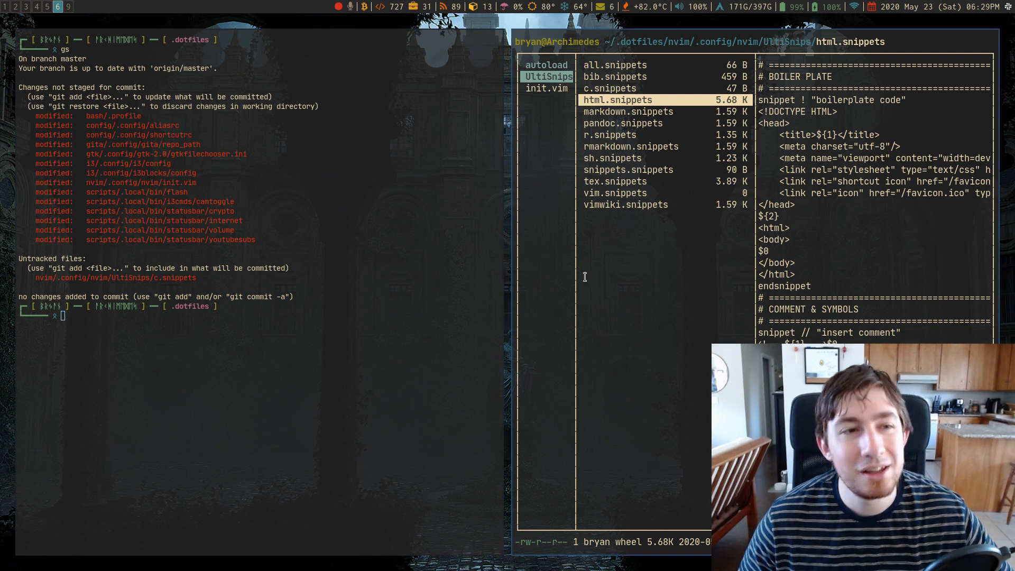
mouse_move(600, 288)
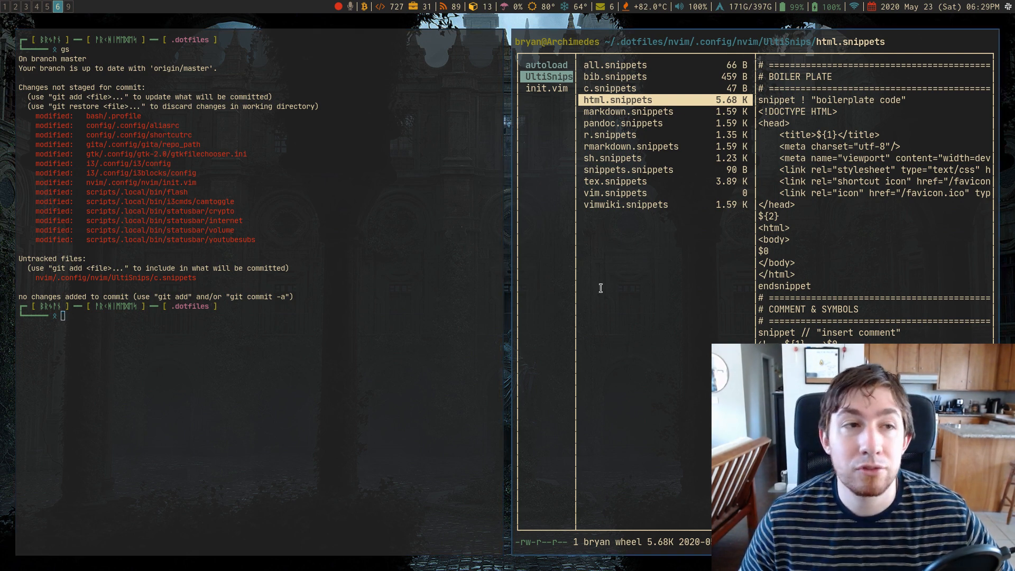